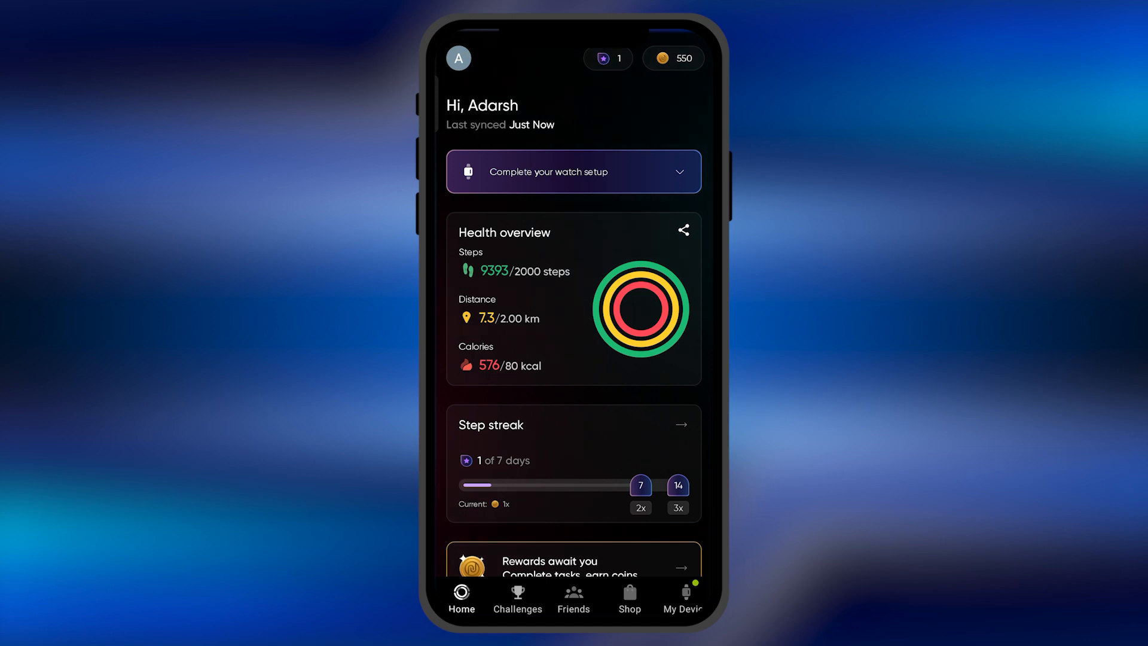
Step: Go to the My Device page for the connected ColorFit Grand watch
{"action": "left_click", "coordinate": [682, 594]}
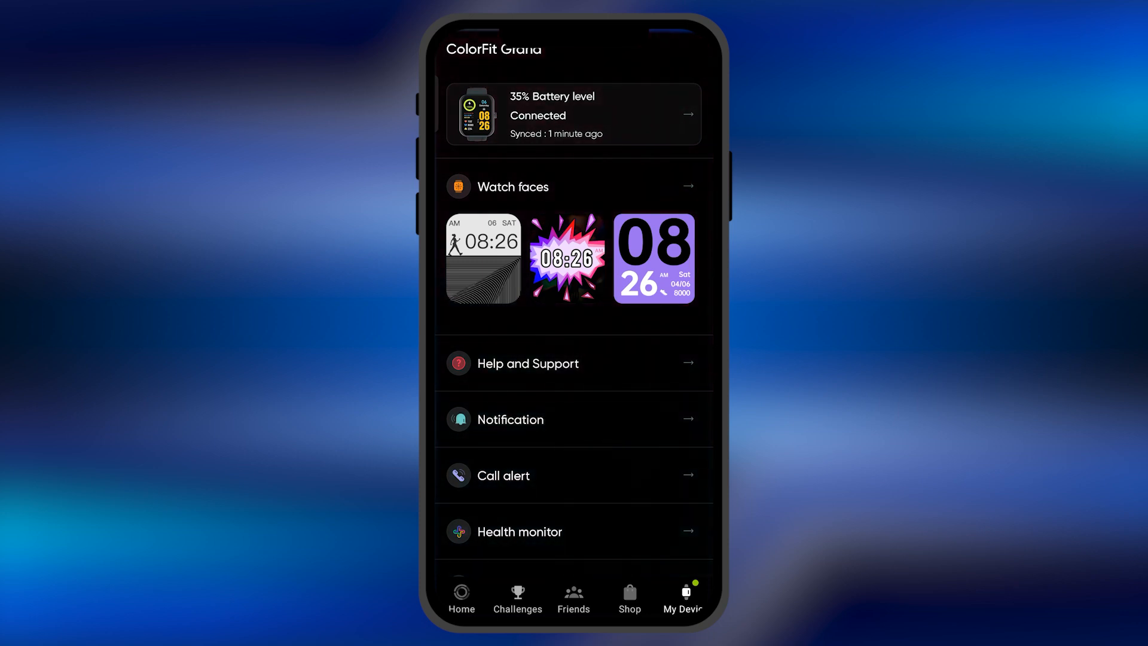
Step: Scroll the device settings down until Unpair device is visible
{"action": "scroll", "scroll_direction": "down", "scroll_amount": 3}
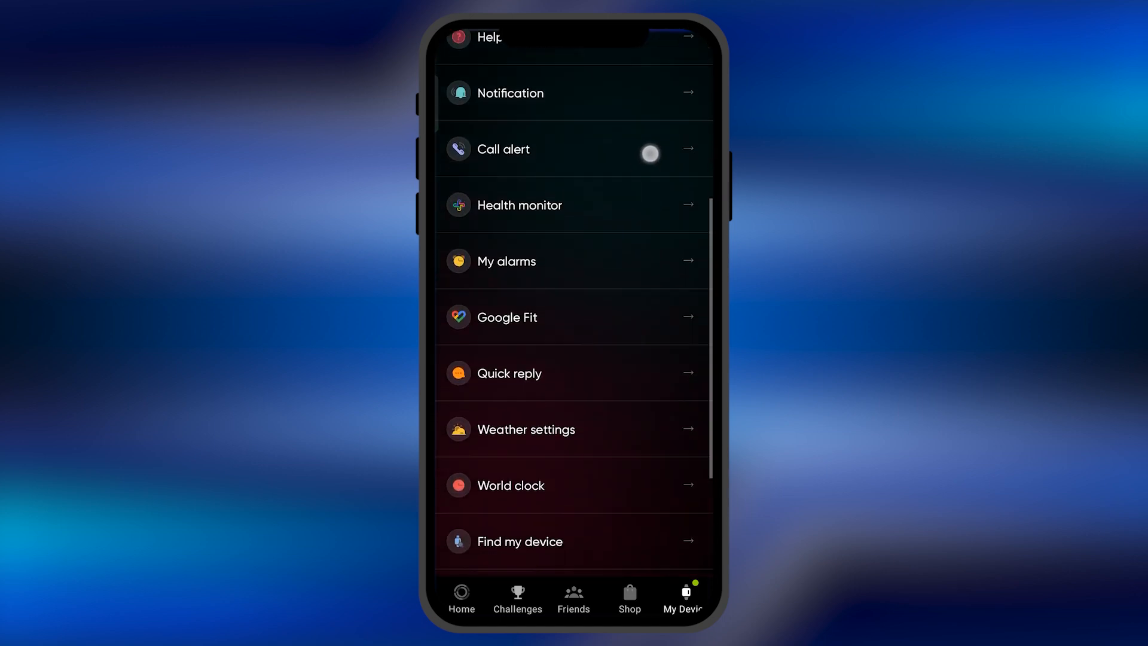
{"action": "scroll", "scroll_direction": "down", "scroll_amount": 3}
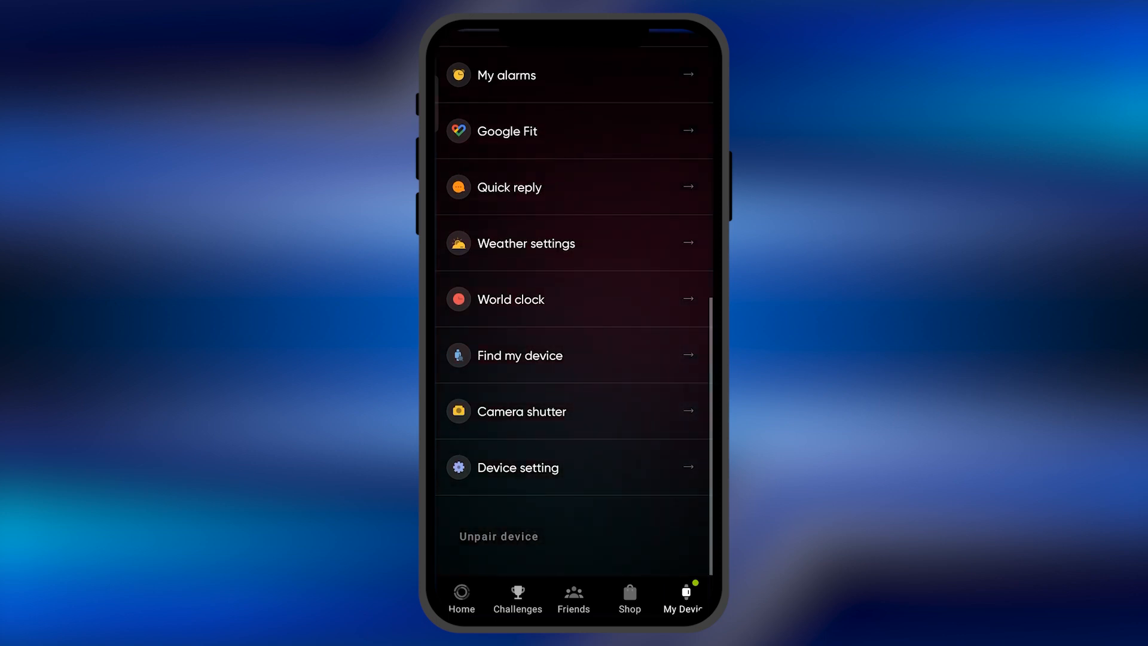
{"action": "left_click", "coordinate": [499, 535]}
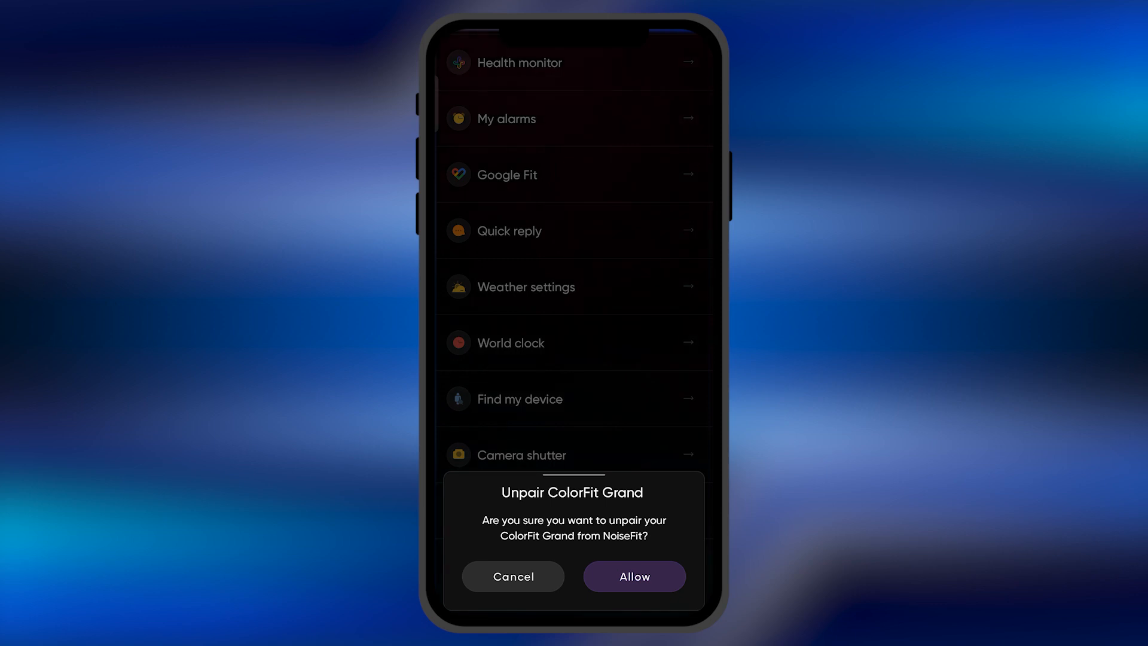
{"action": "left_click", "coordinate": [513, 576]}
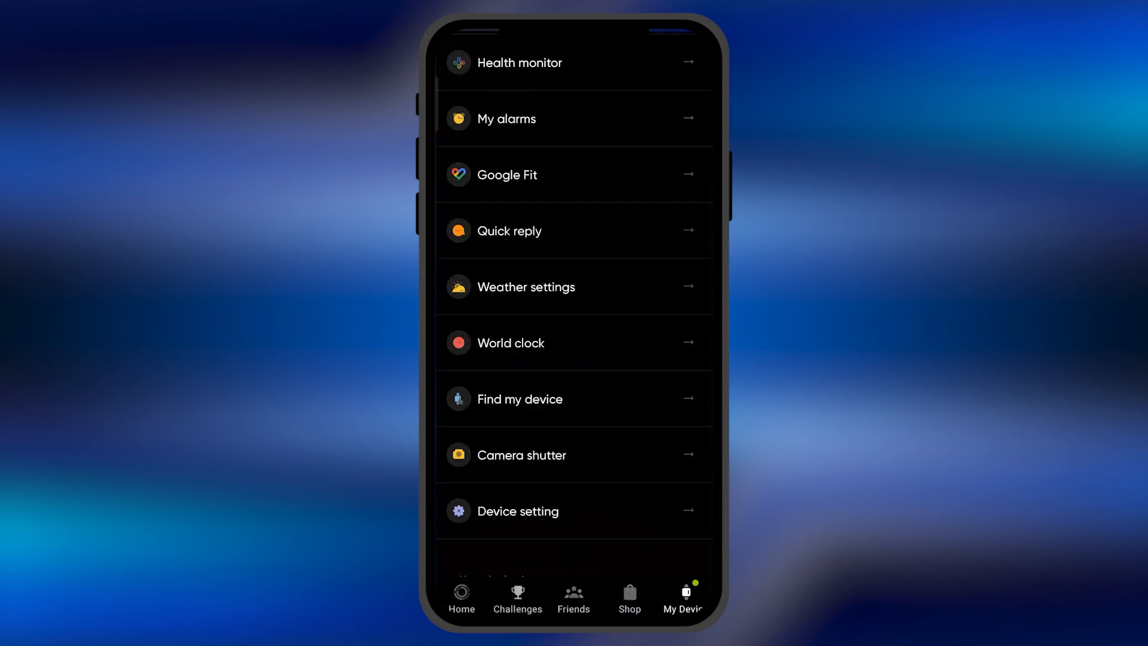
{"action": "scroll", "scroll_direction": "down", "scroll_amount": 3}
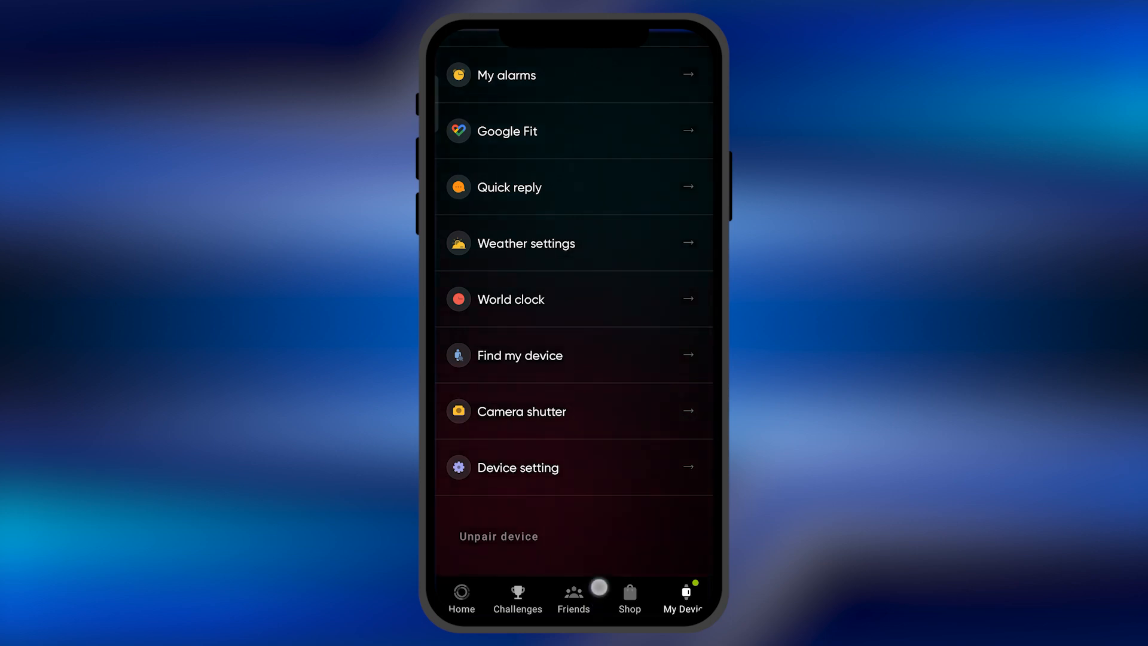